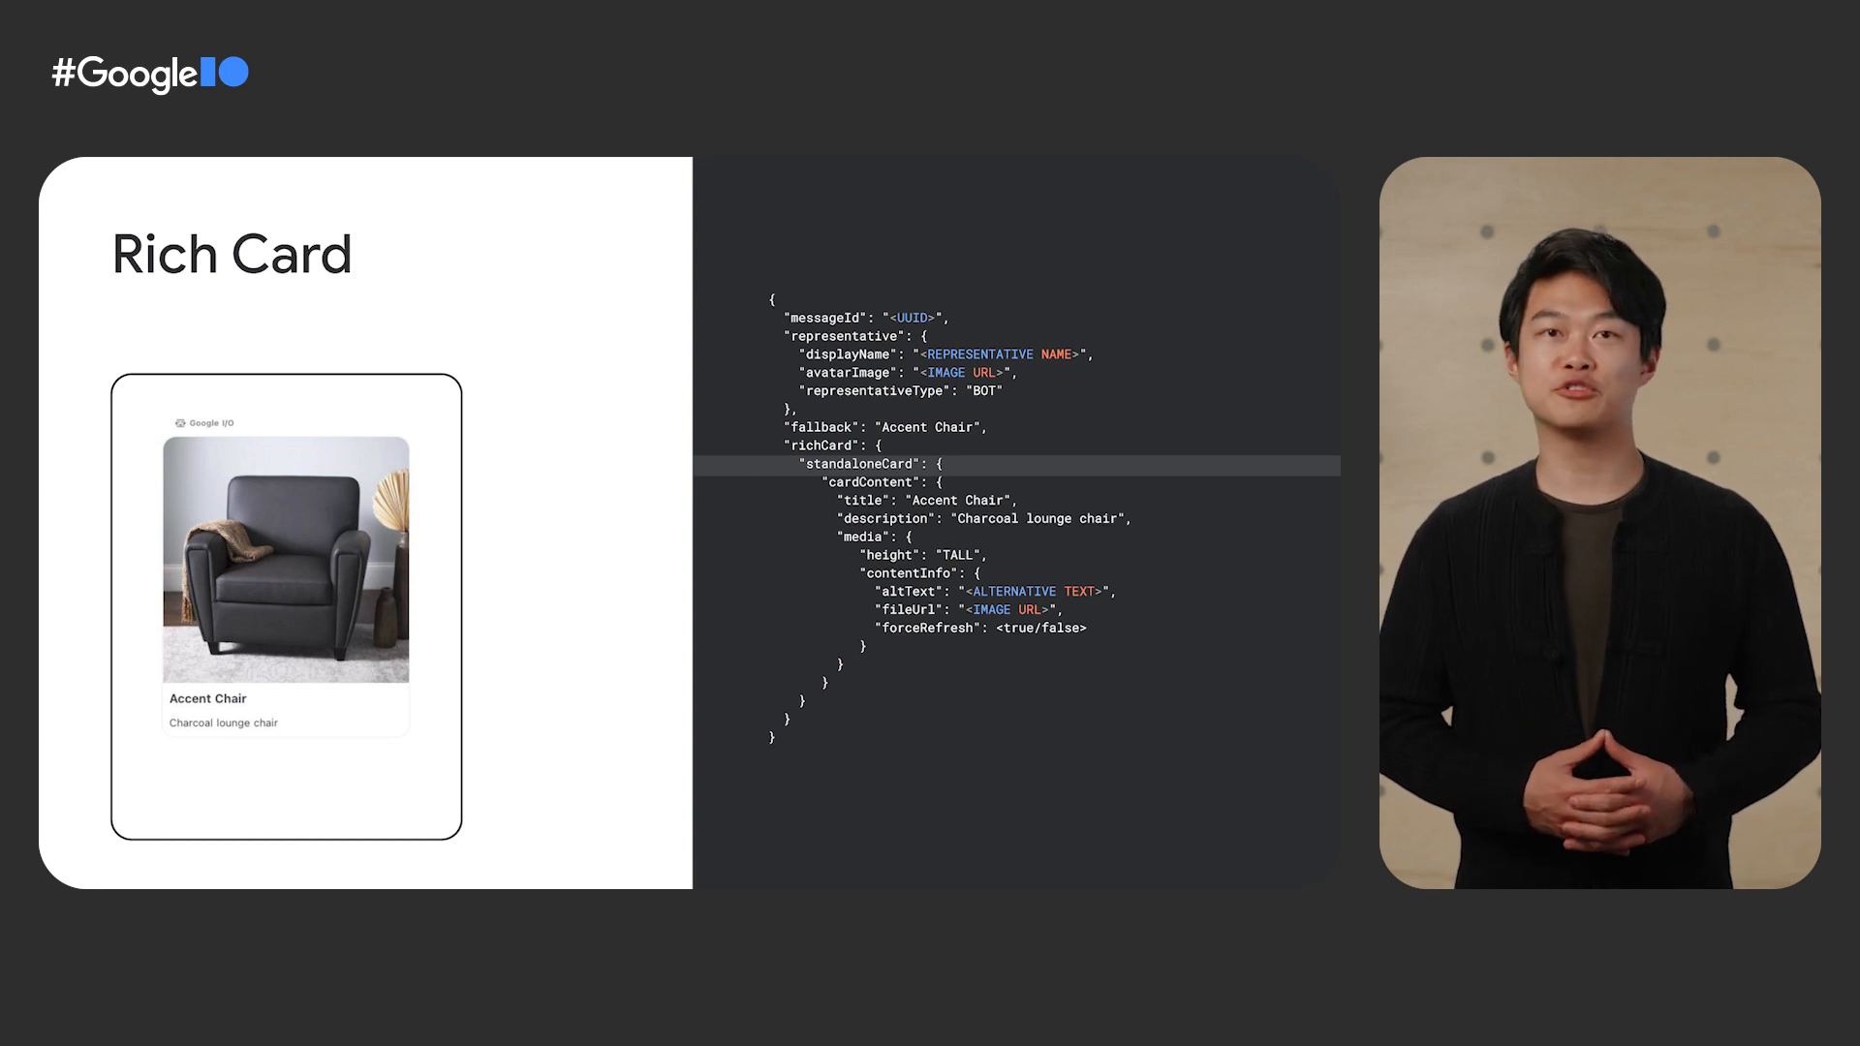
key(Right)
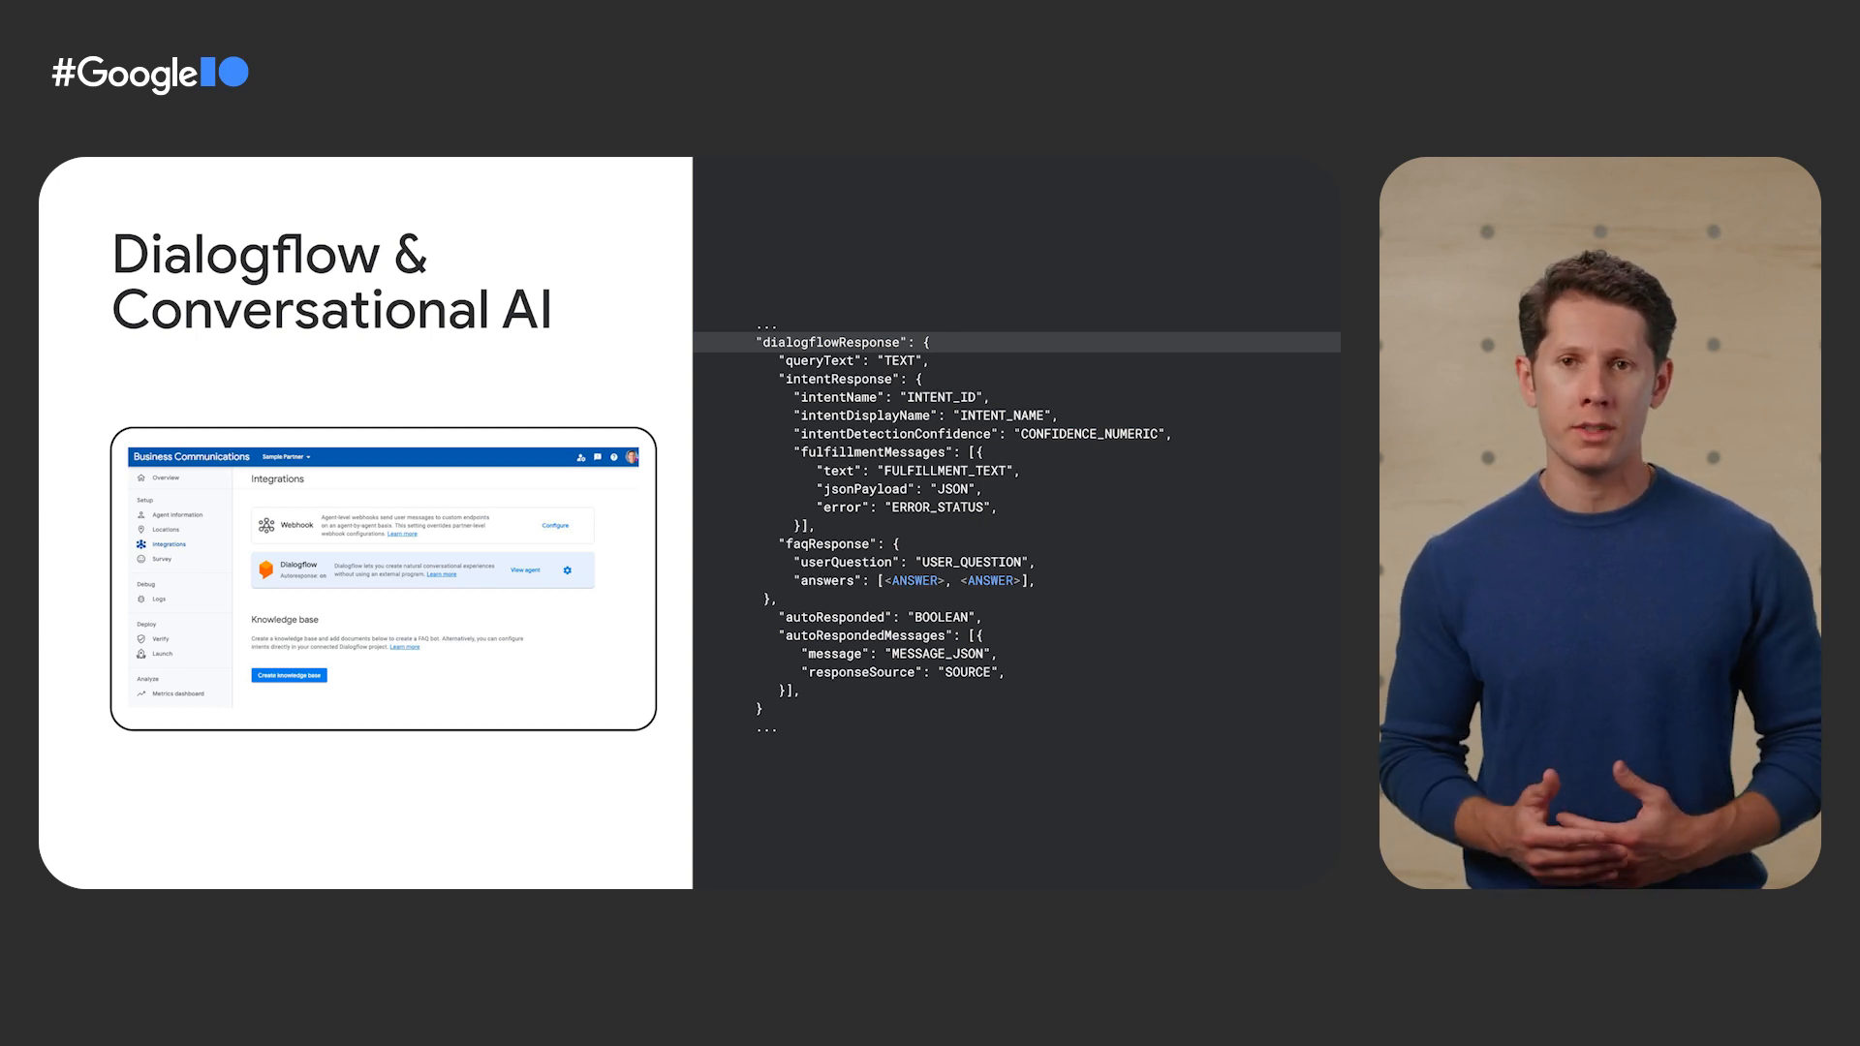
key(Right)
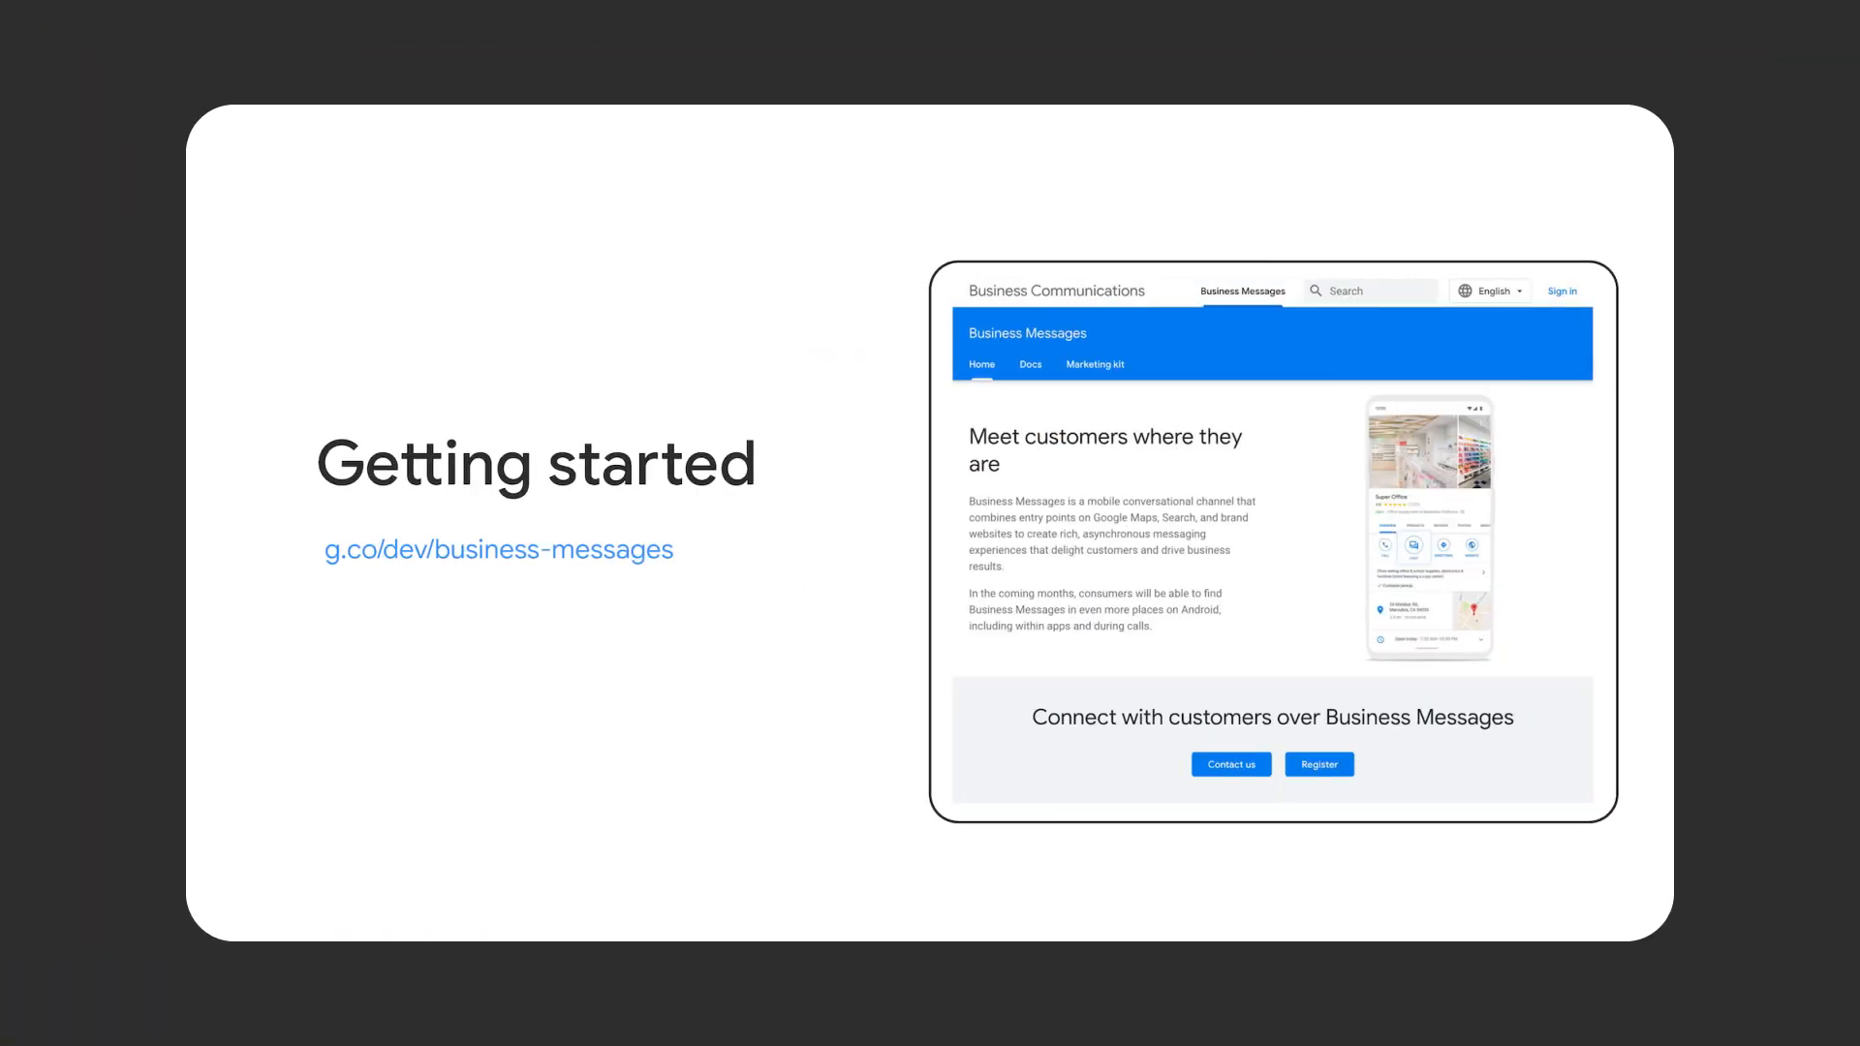